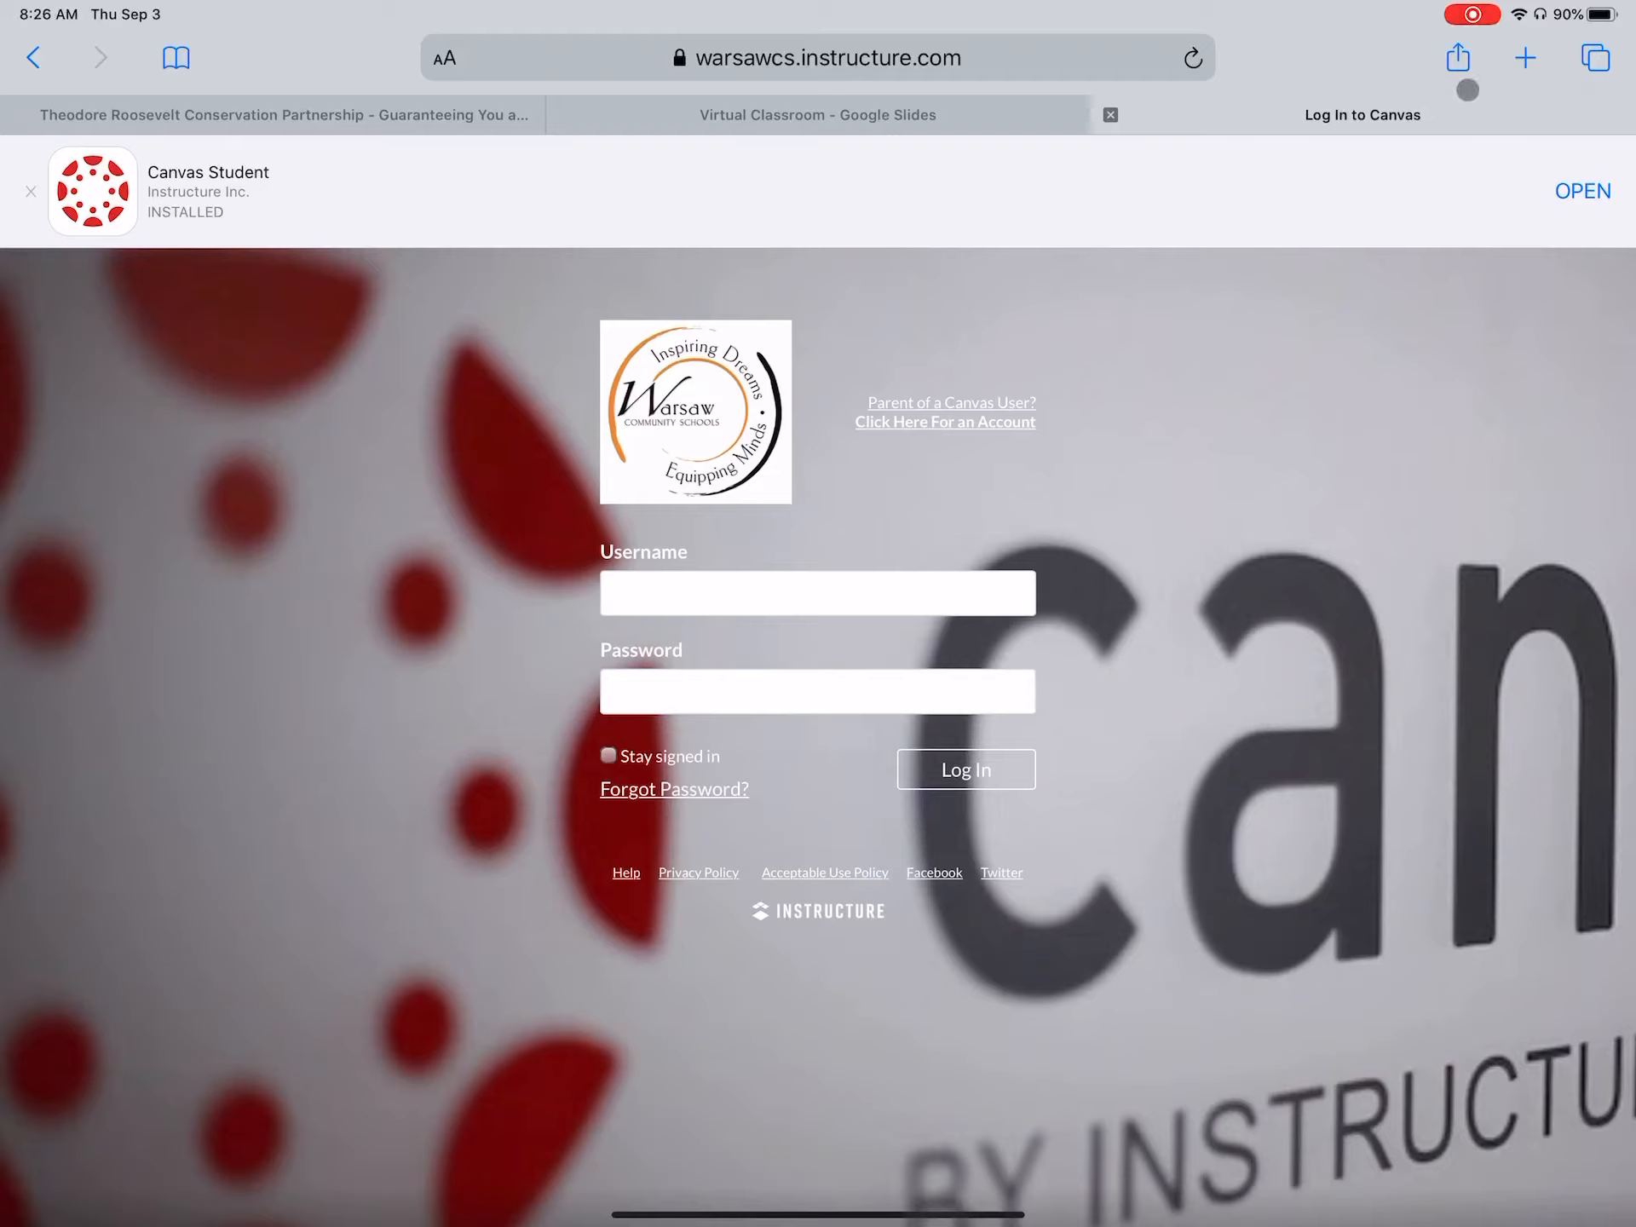
# Add a 'Log In to Canvas' home screen icon via the share sheet's Add to Home Screen option.
pyautogui.click(1459, 58)
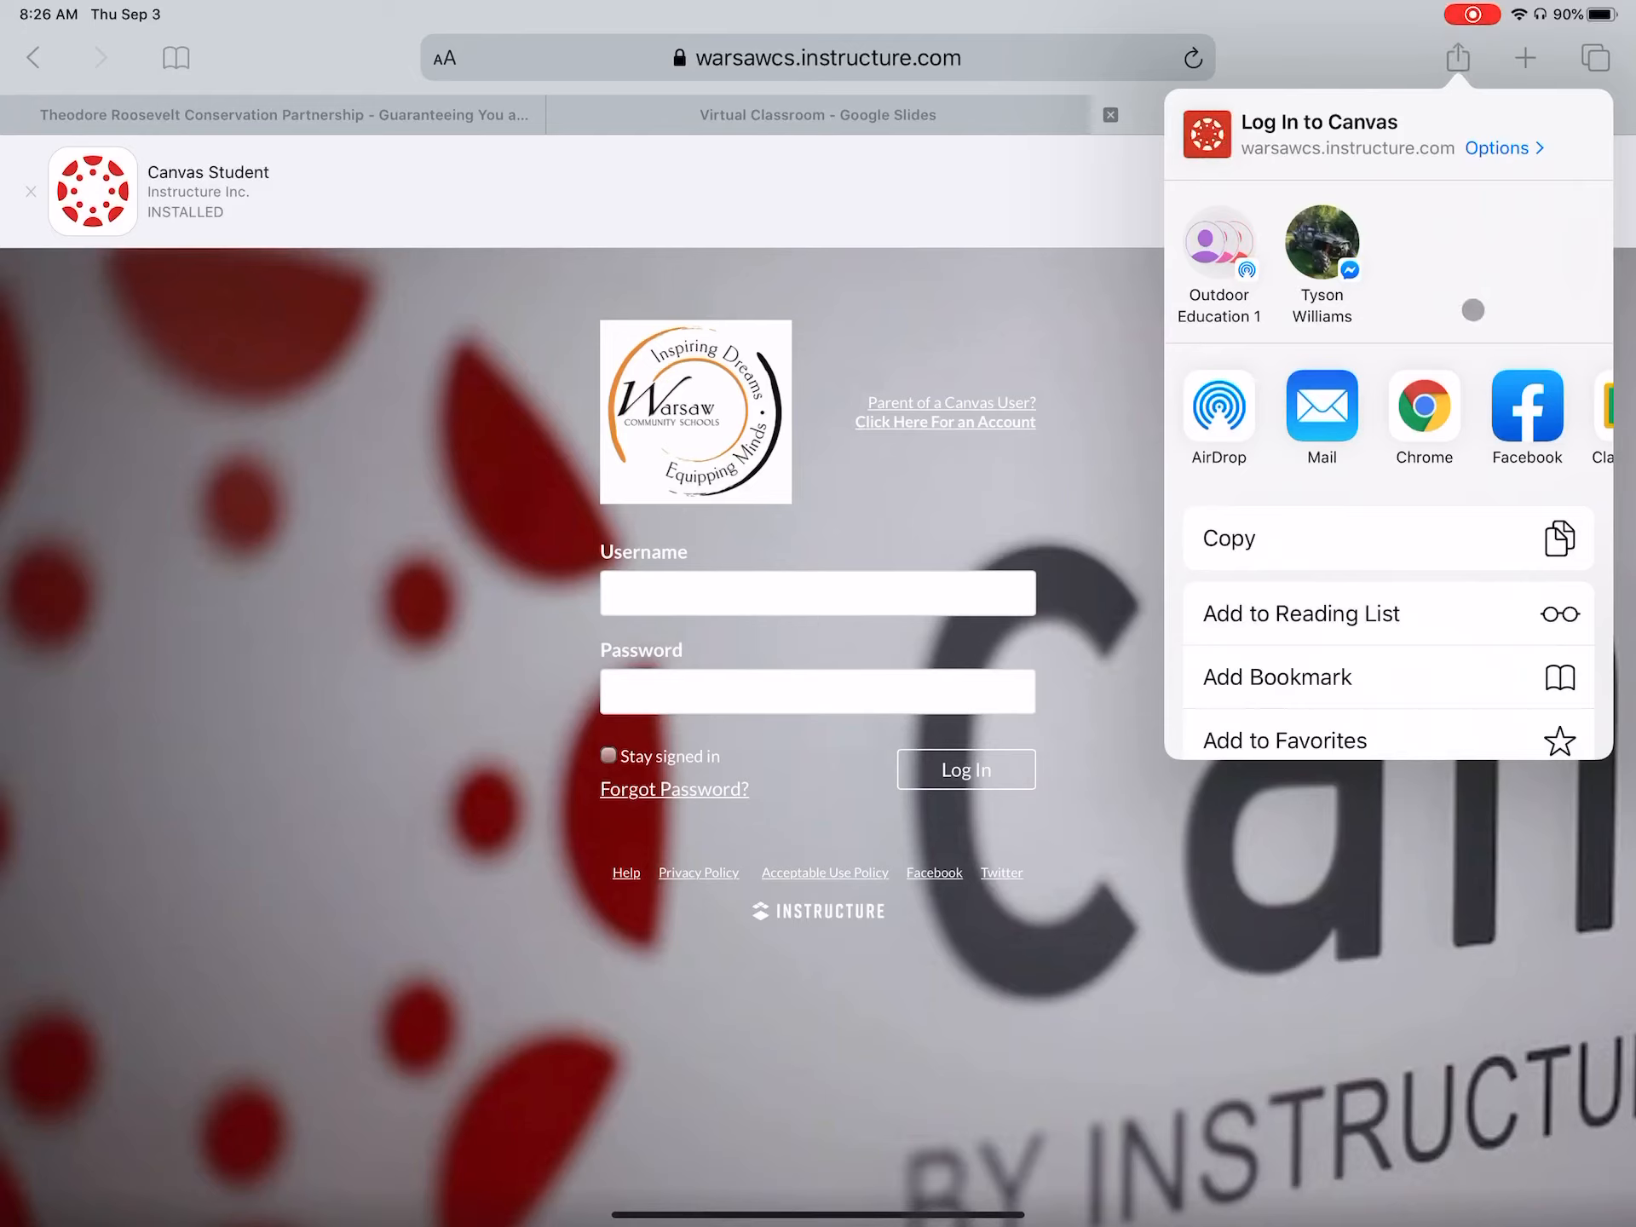
pyautogui.scroll(-3)
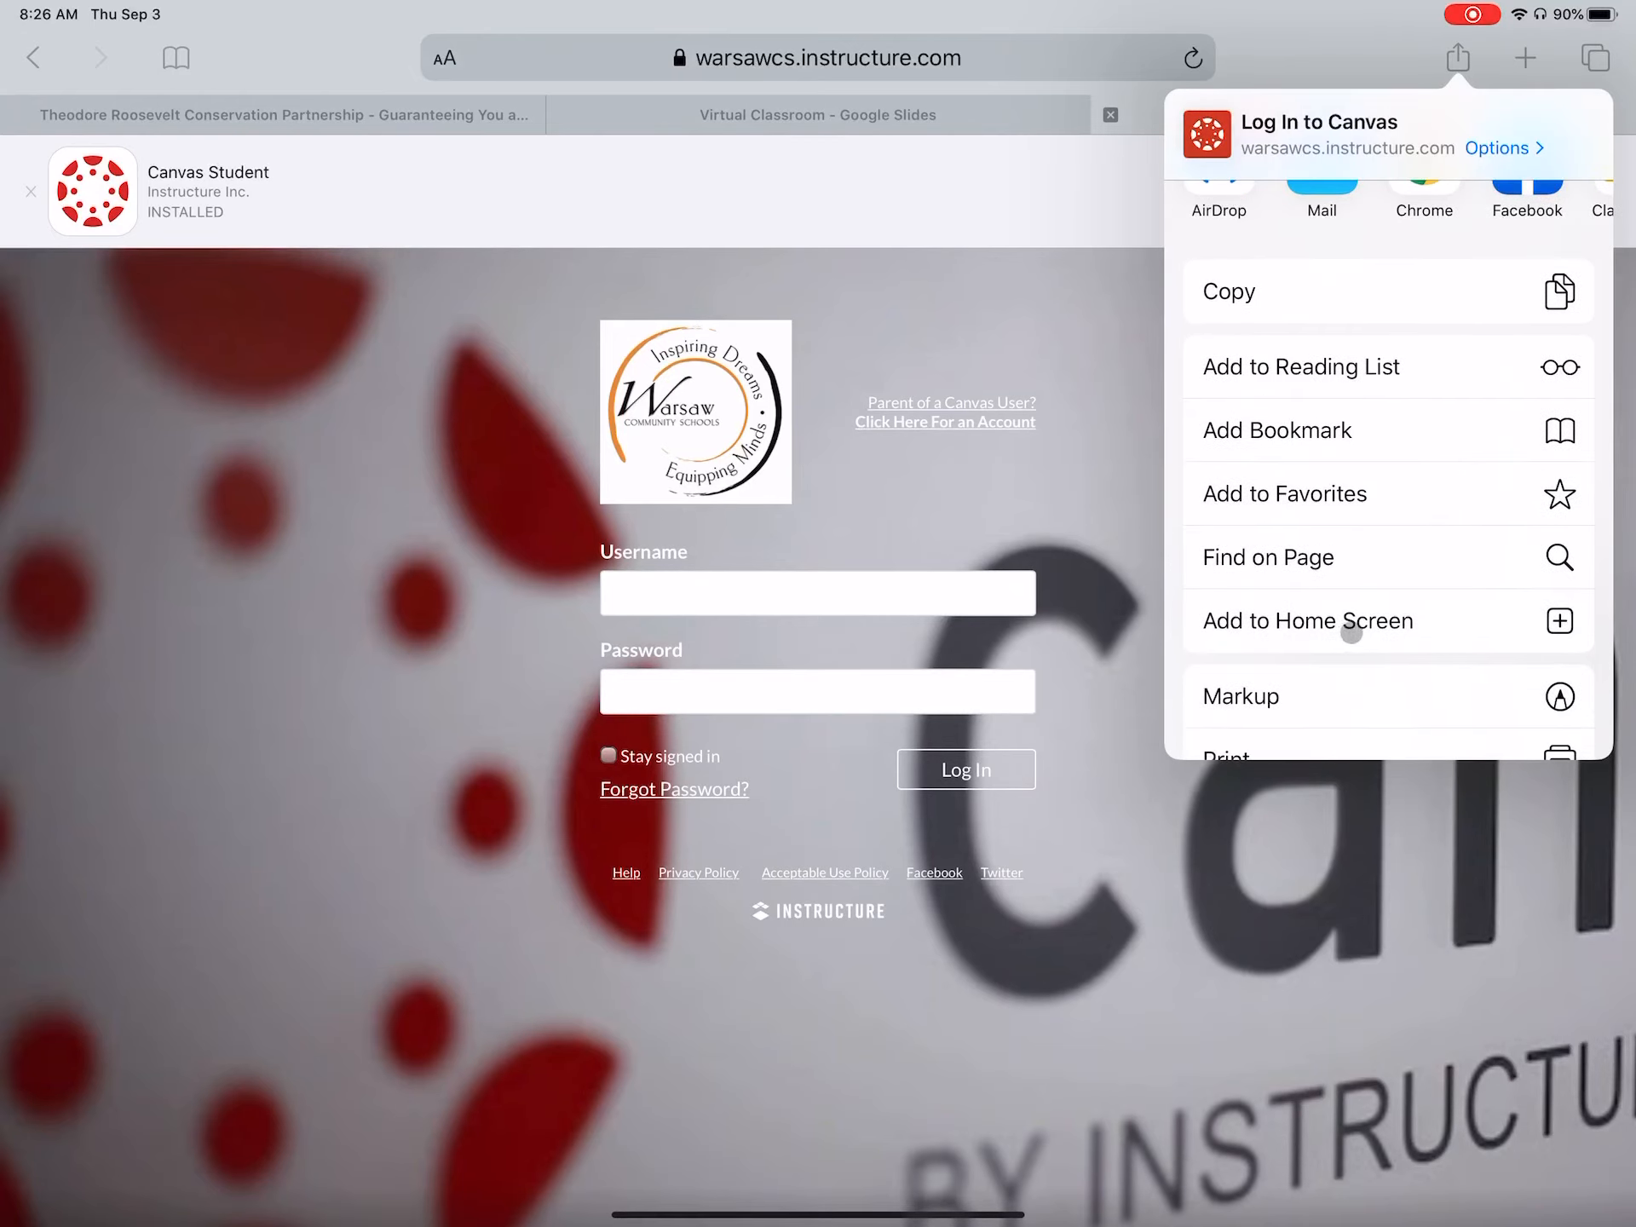
pyautogui.click(1309, 620)
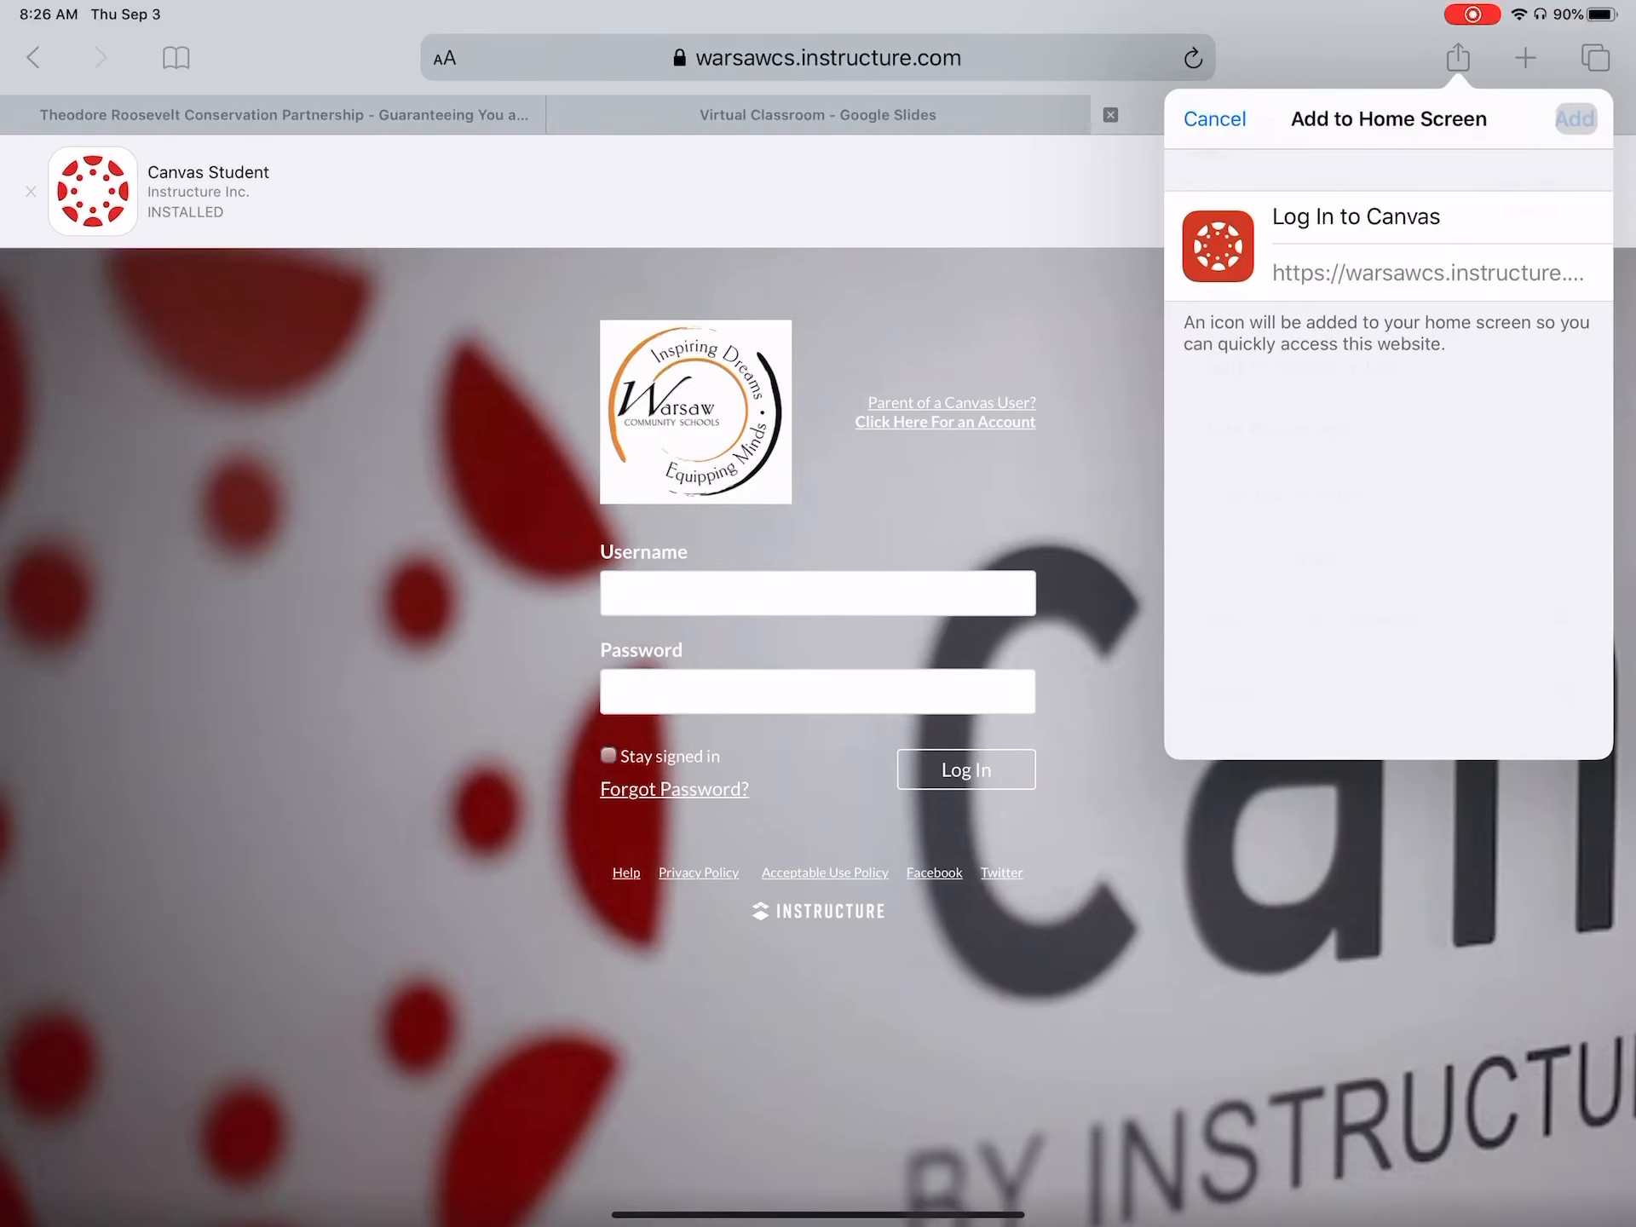
pyautogui.click(1578, 119)
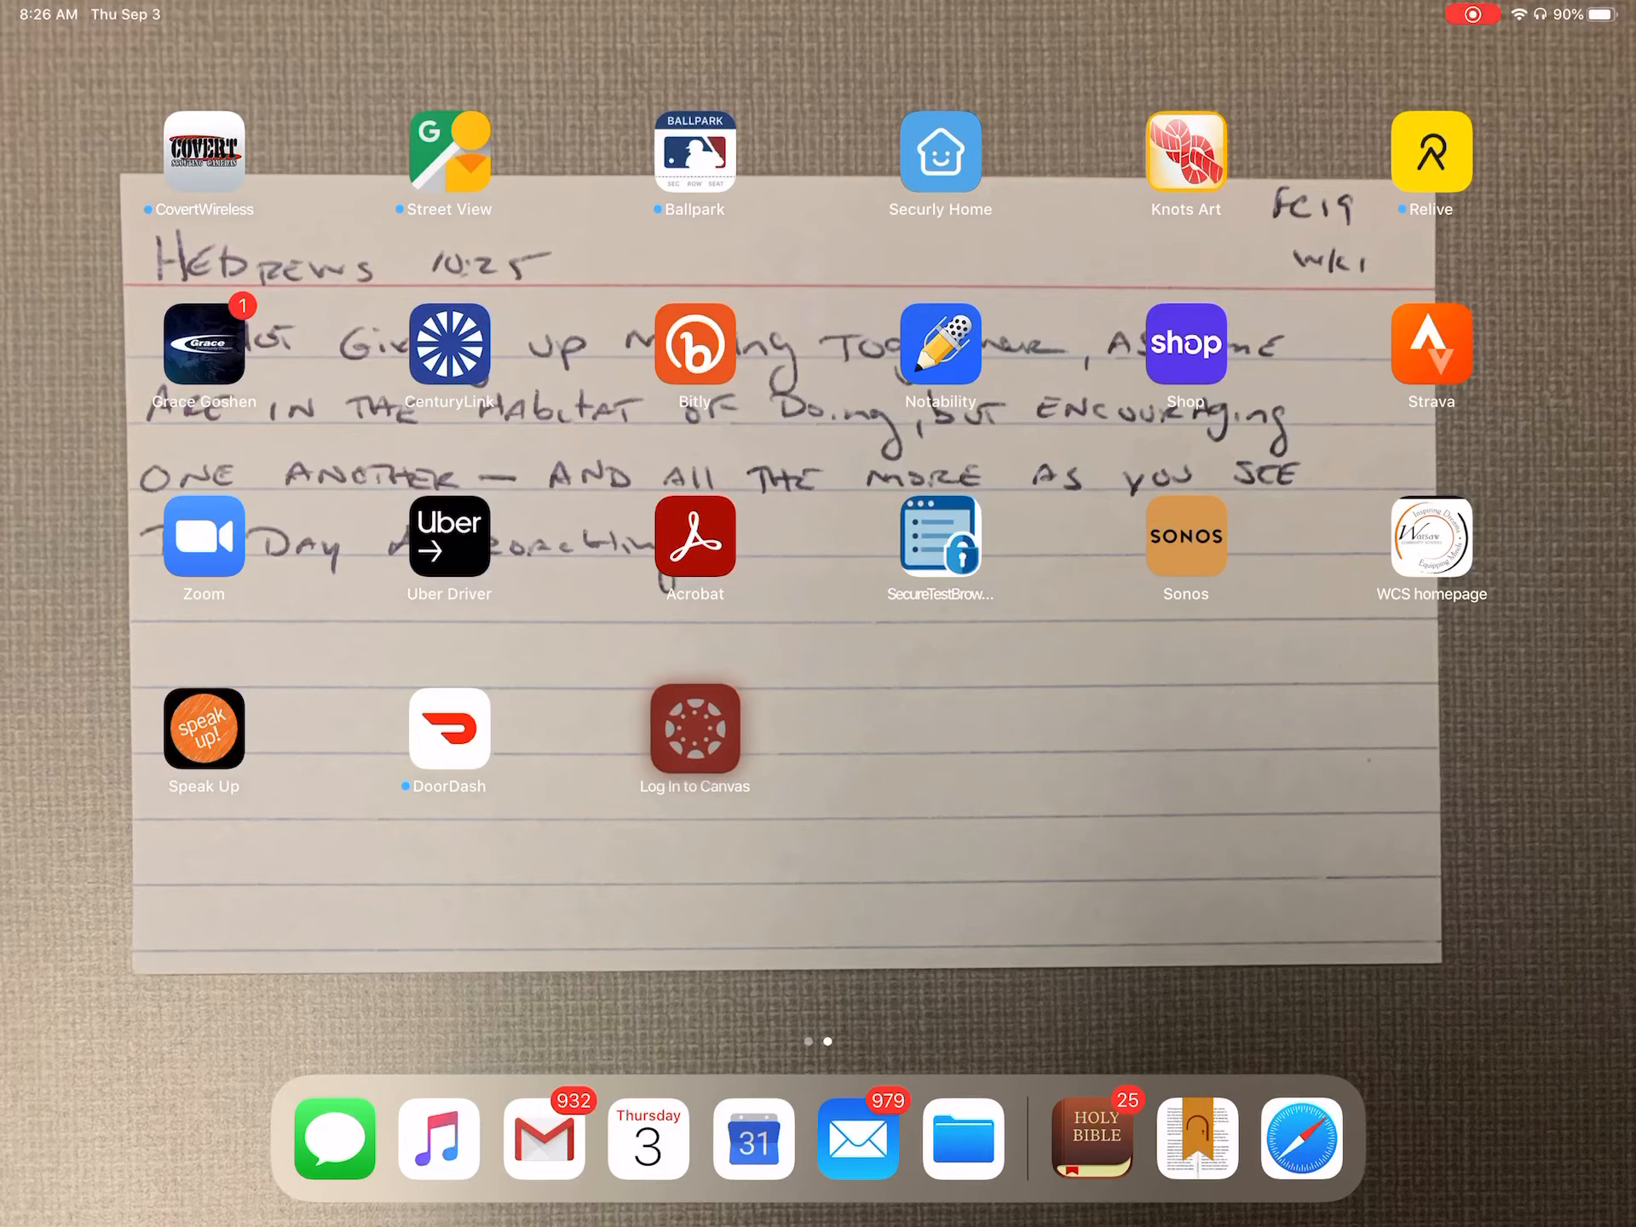
# Return to Safari, switch to the Virtual Classroom - Google Slides tab and bring up its share sheet.
pyautogui.click(696, 733)
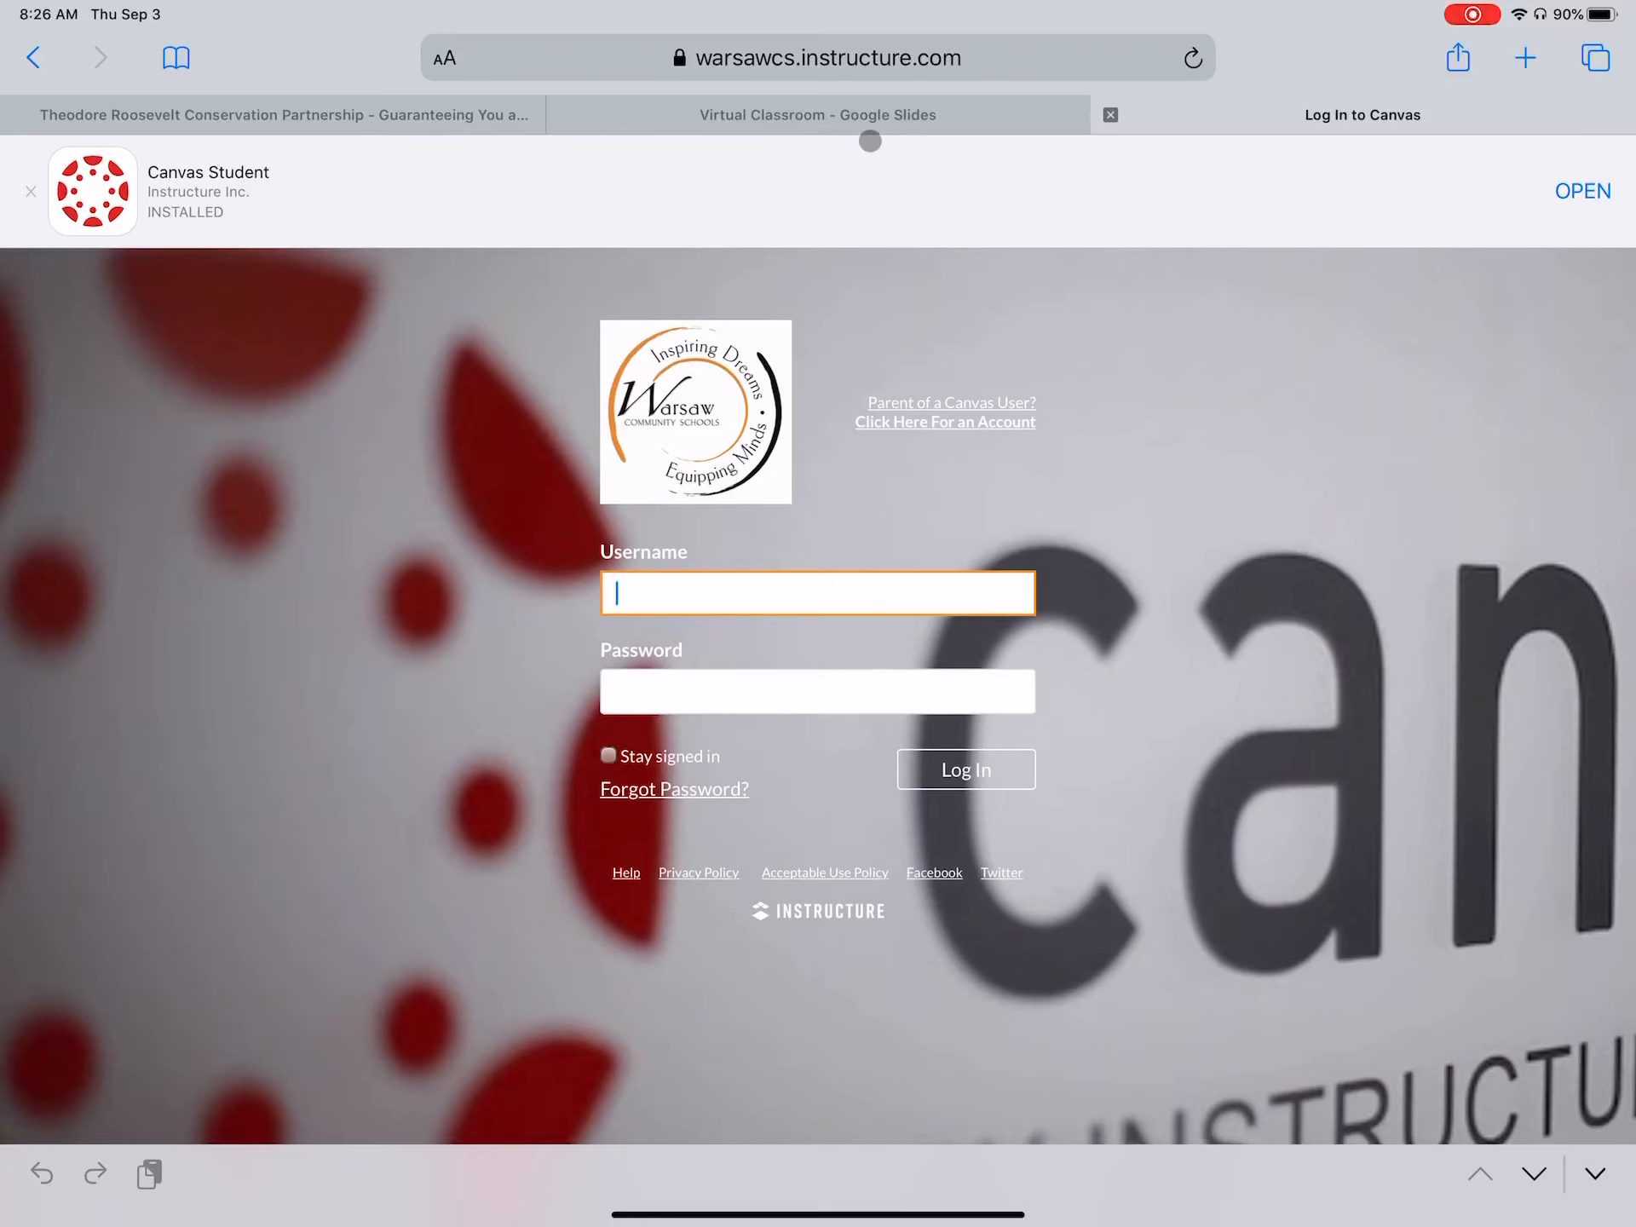
pyautogui.click(818, 114)
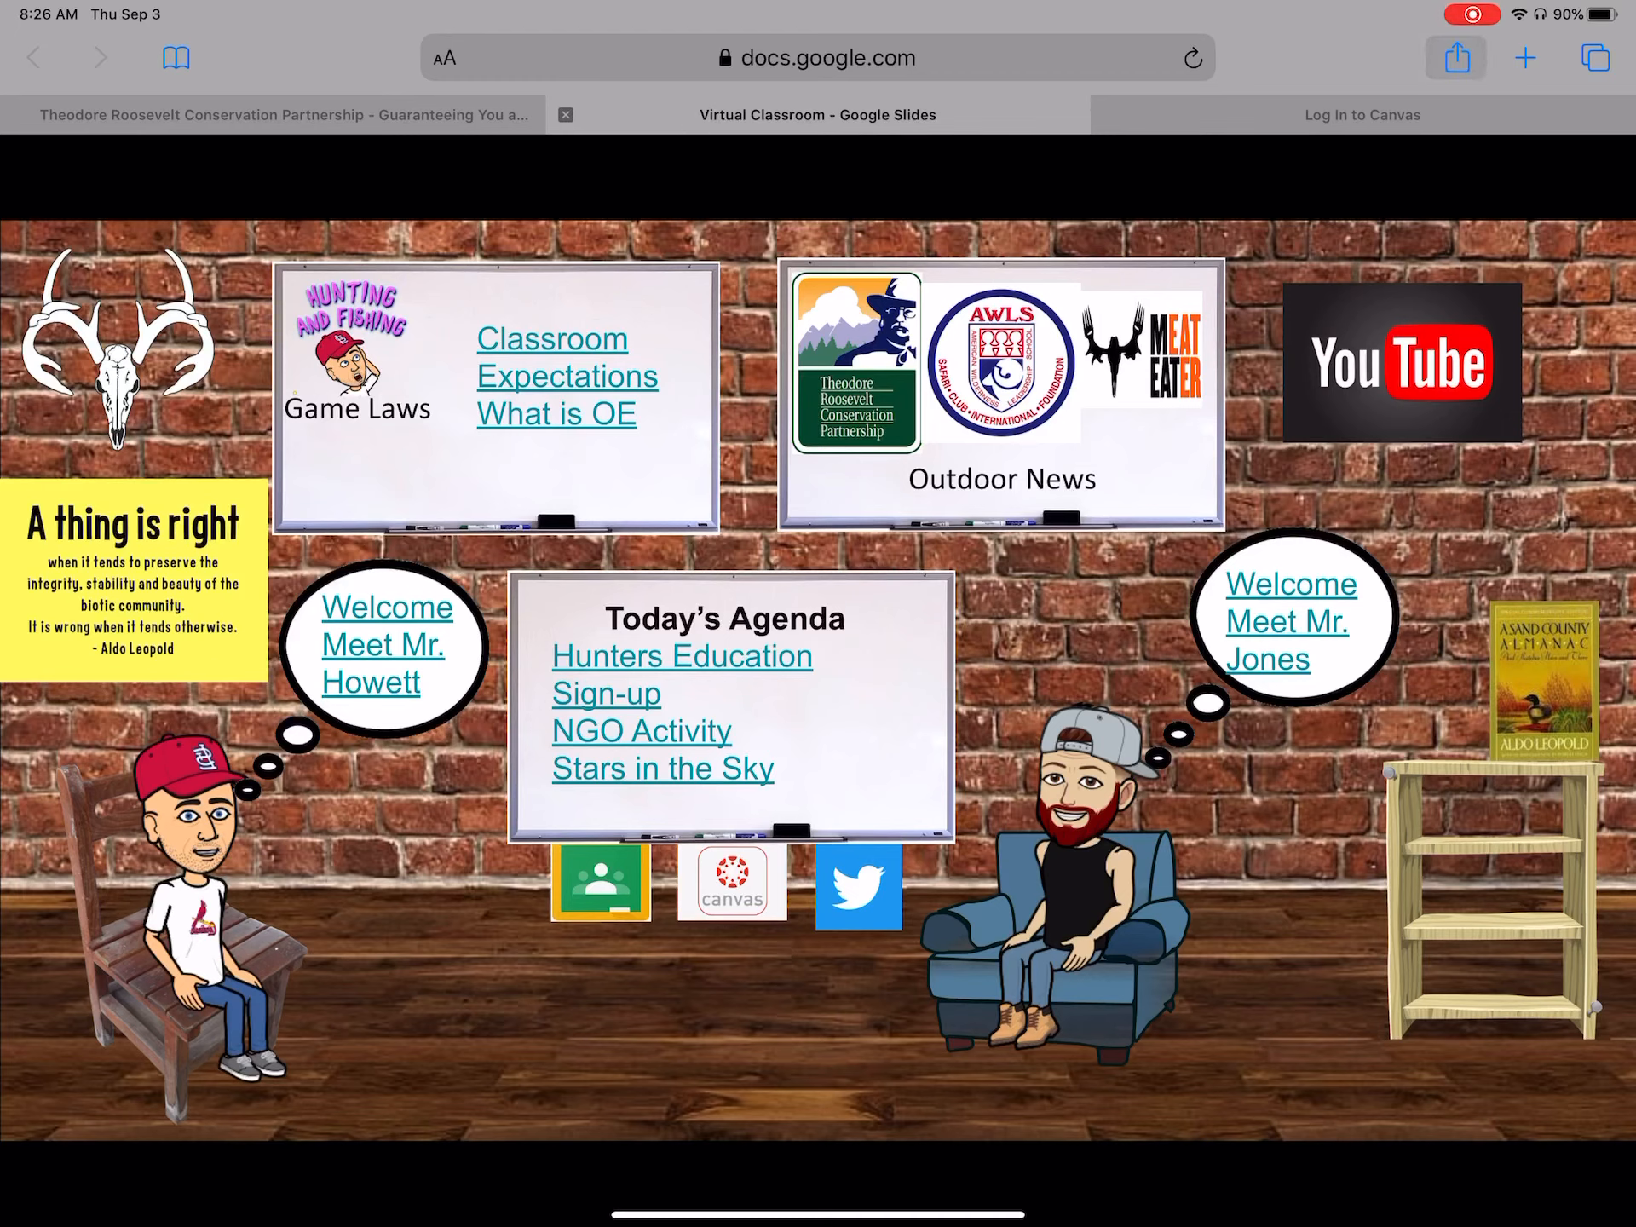
pyautogui.click(1455, 58)
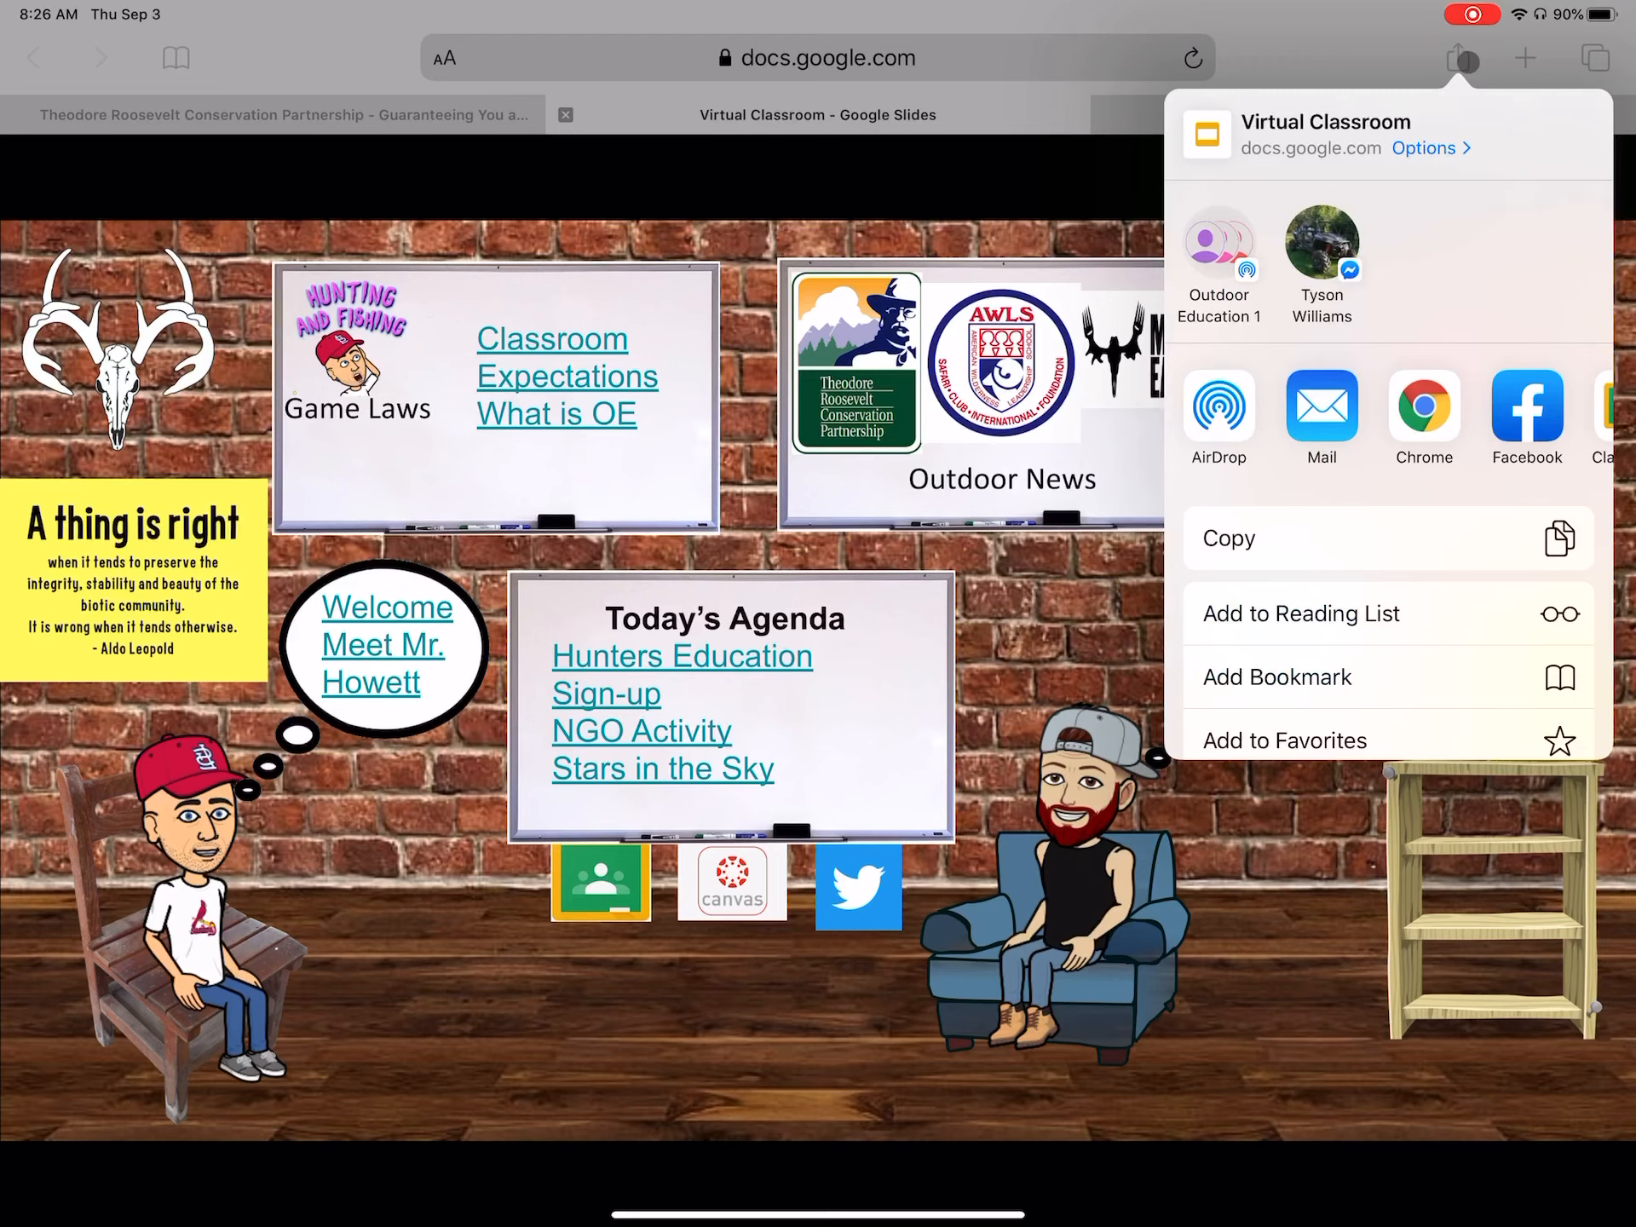
# Add a Virtual Classroom home screen icon via Add to Home Screen on the share sheet.
pyautogui.scroll(-3)
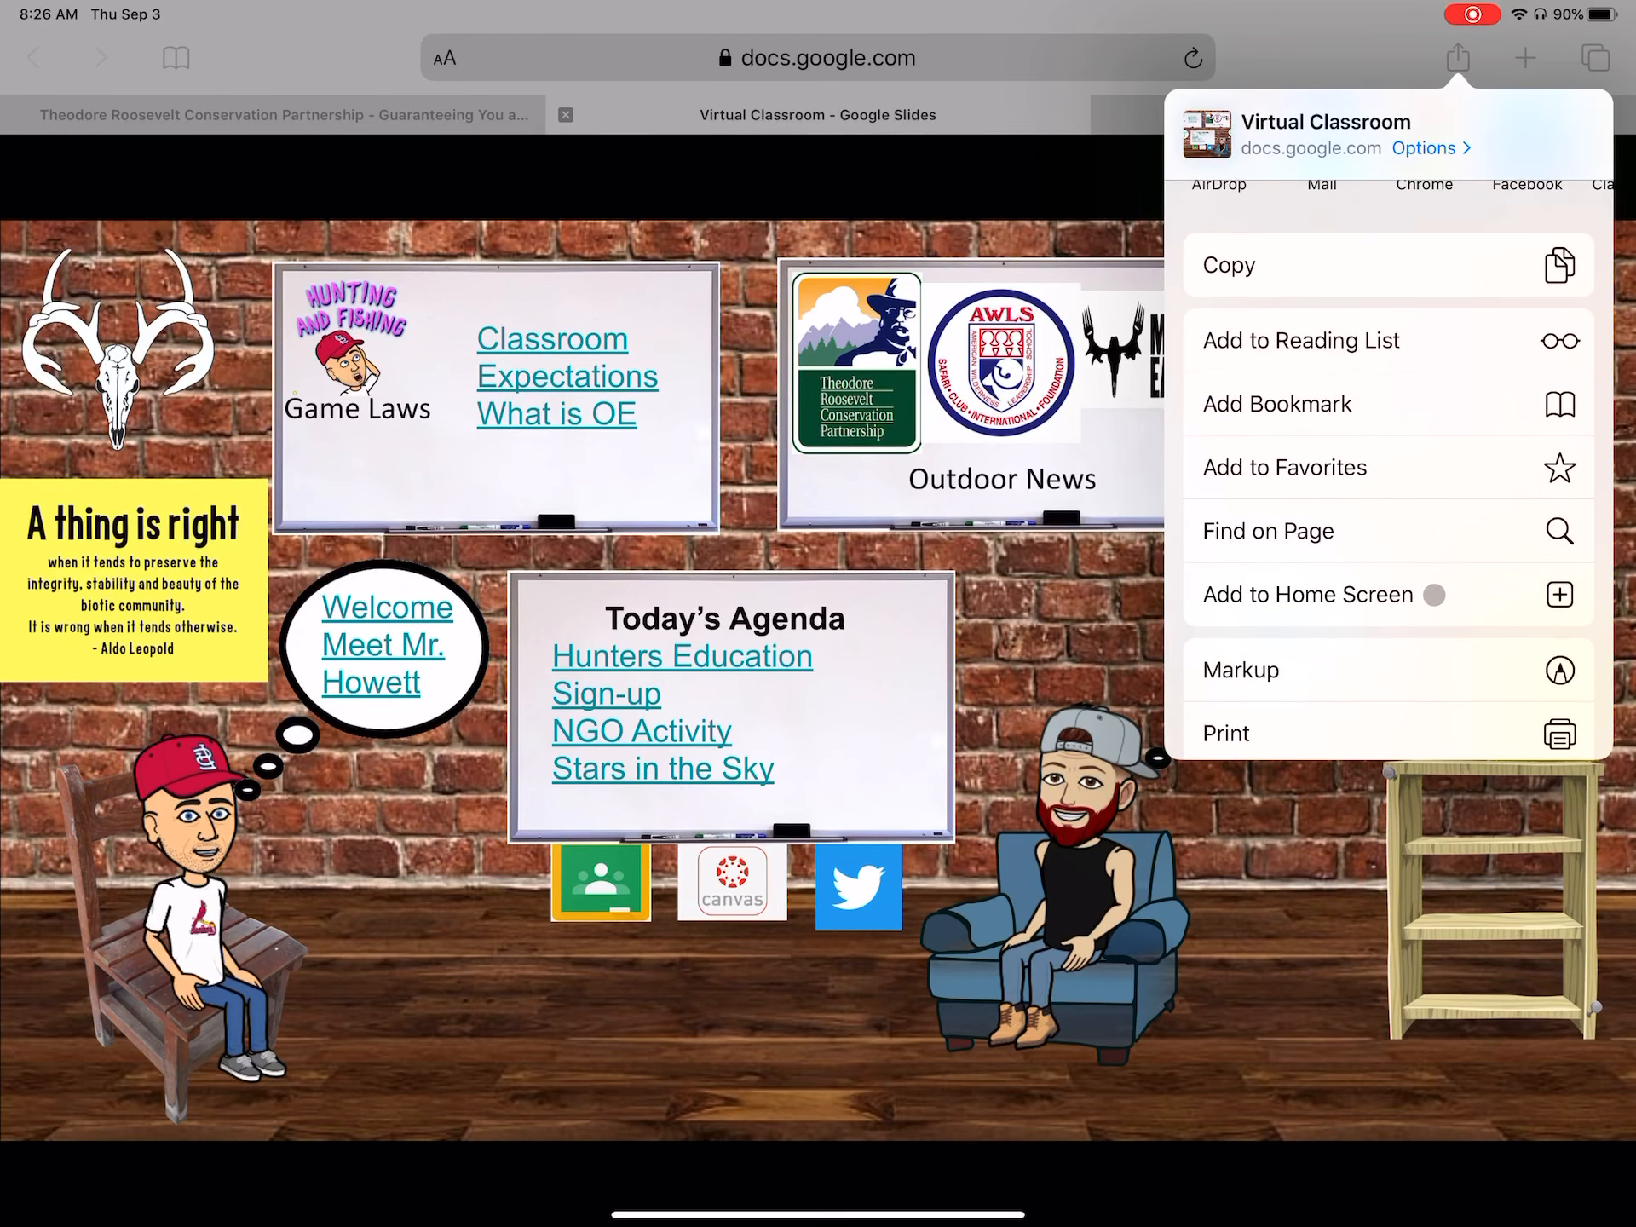
pyautogui.click(1308, 593)
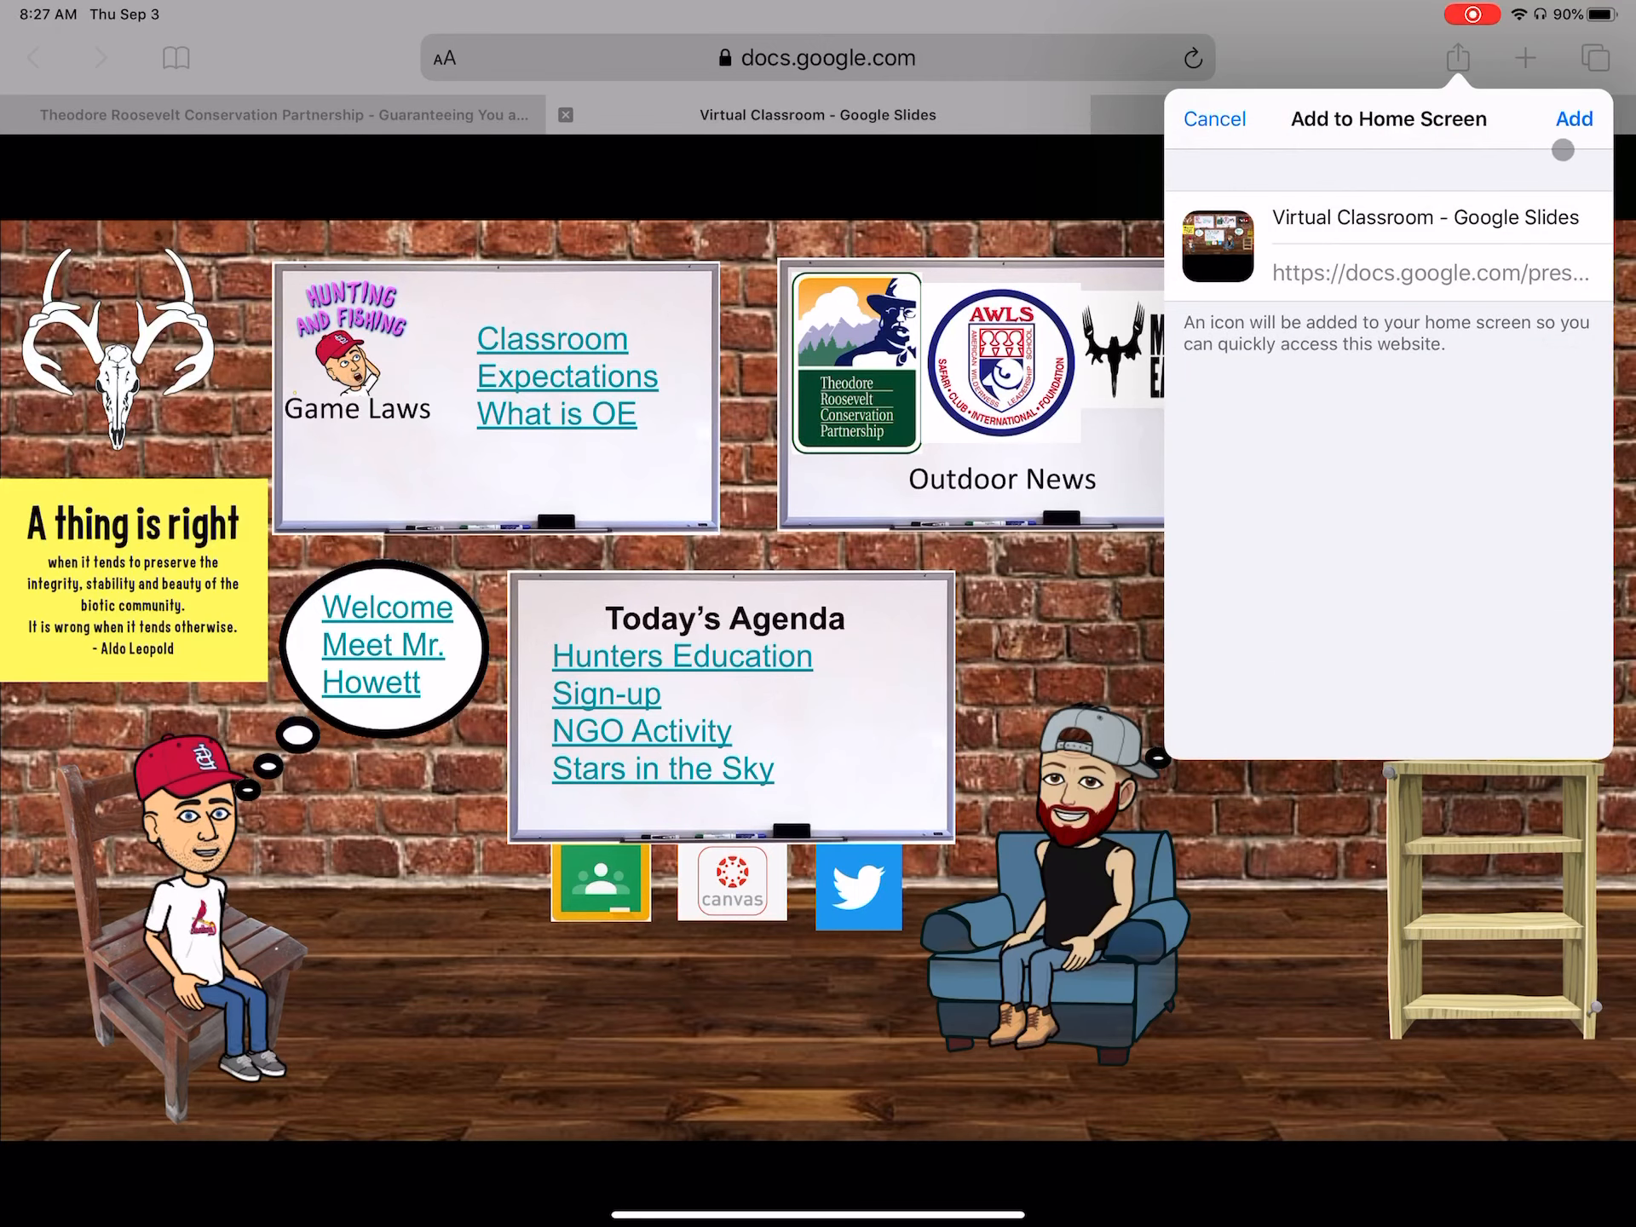
pyautogui.click(1582, 118)
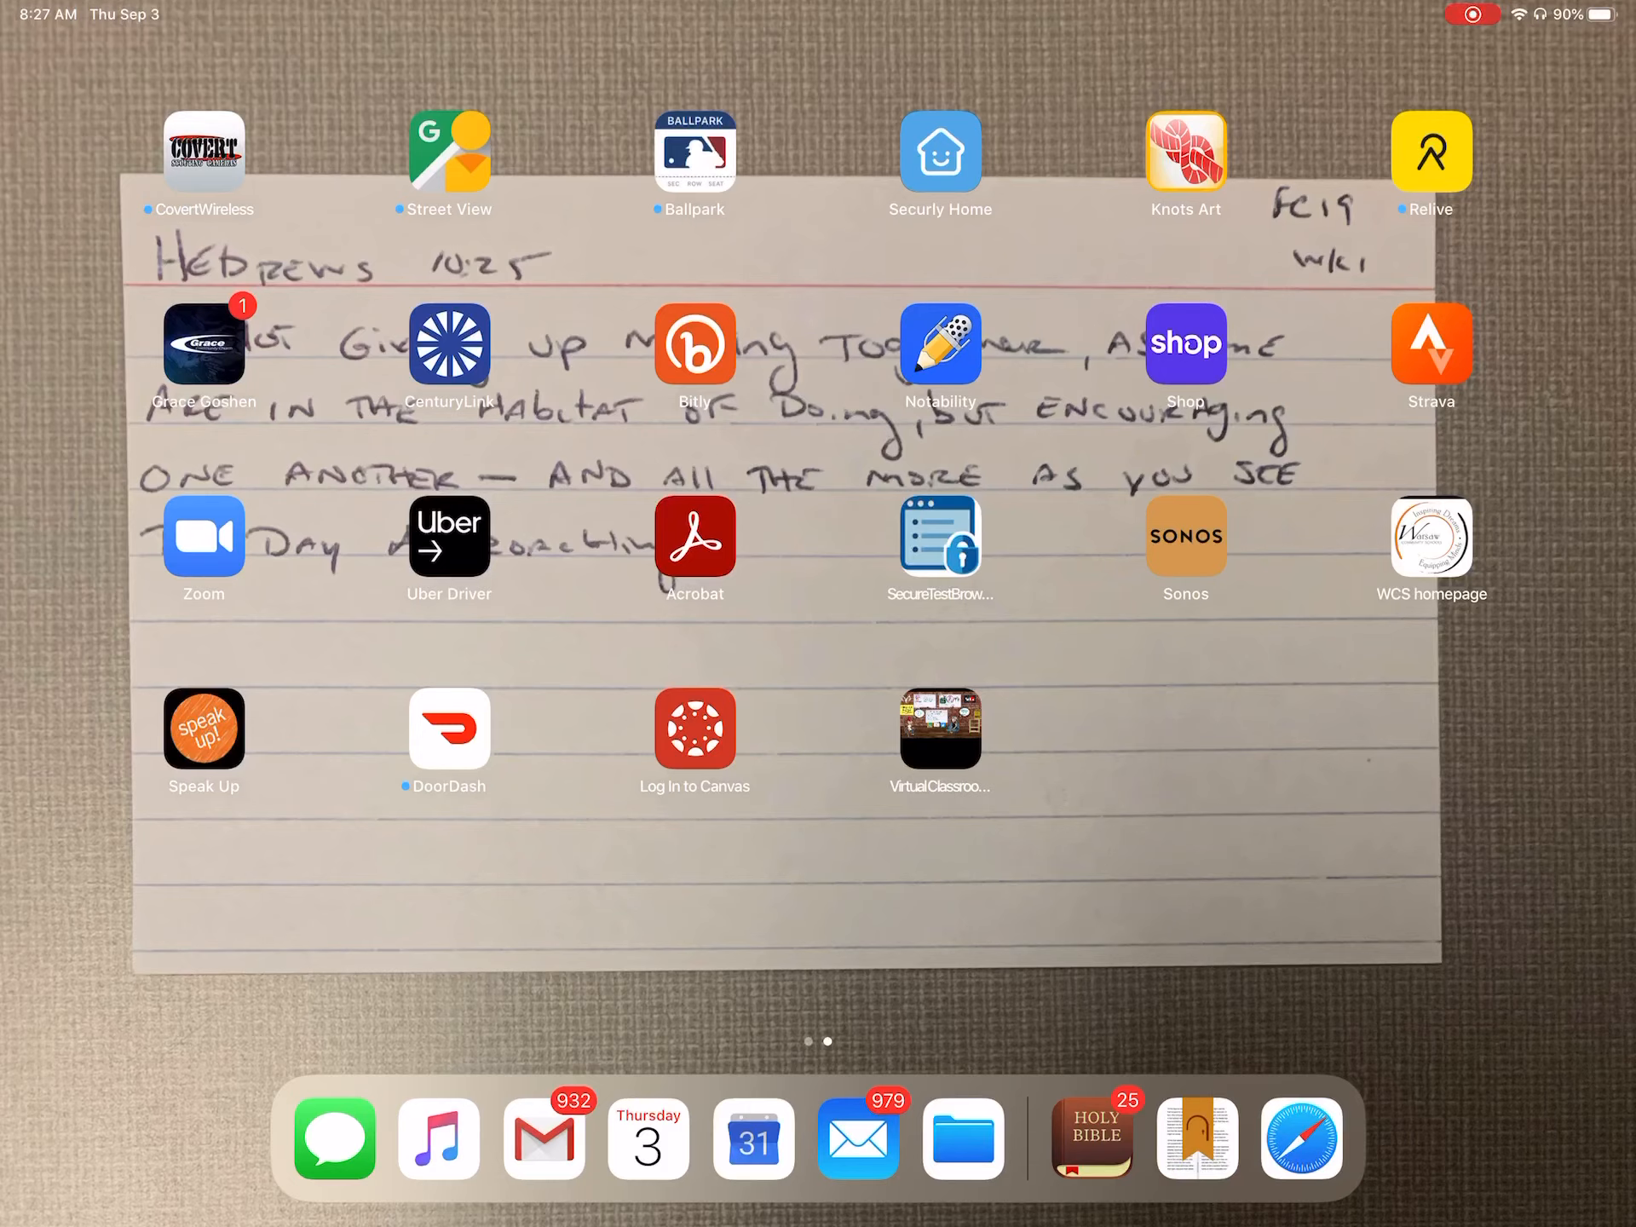
# Combine the Canvas and Virtual Classroom icons into a new folder named Bookmarks and re-enter edit mode.
pyautogui.click(941, 737)
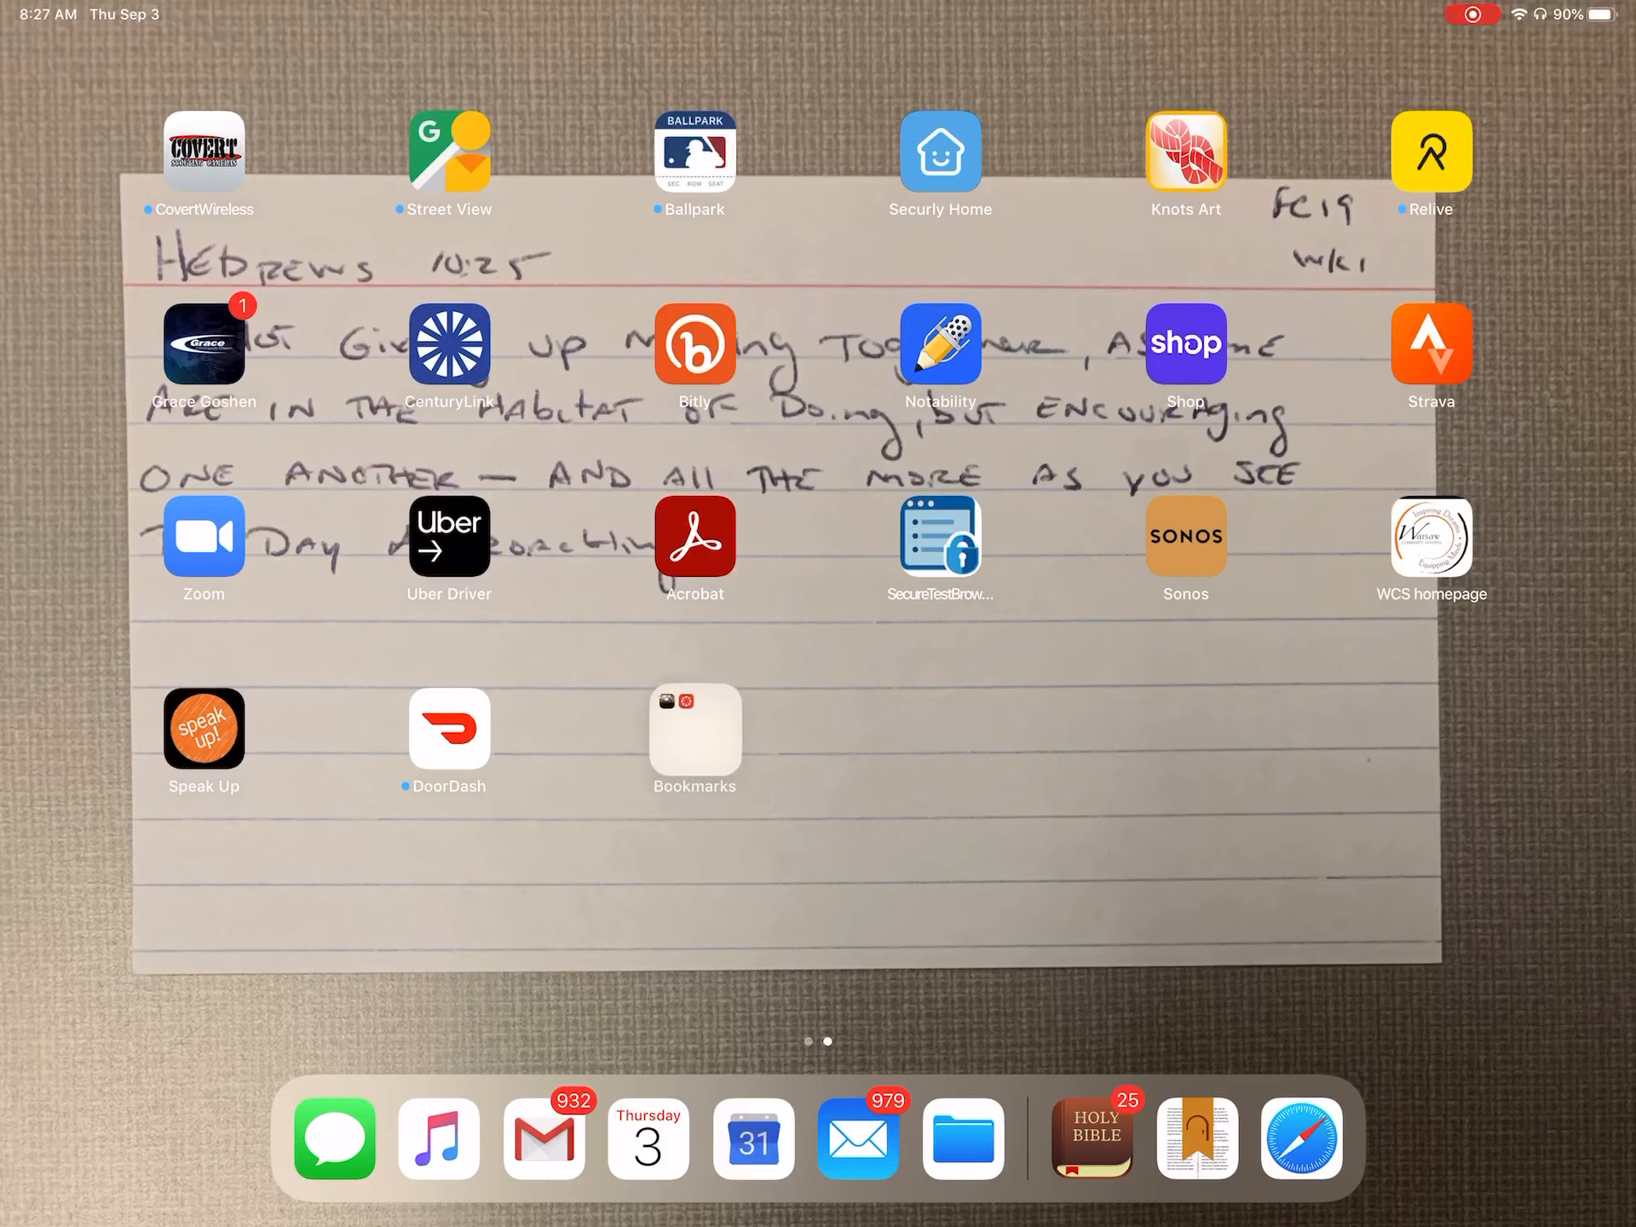
pyautogui.click(696, 736)
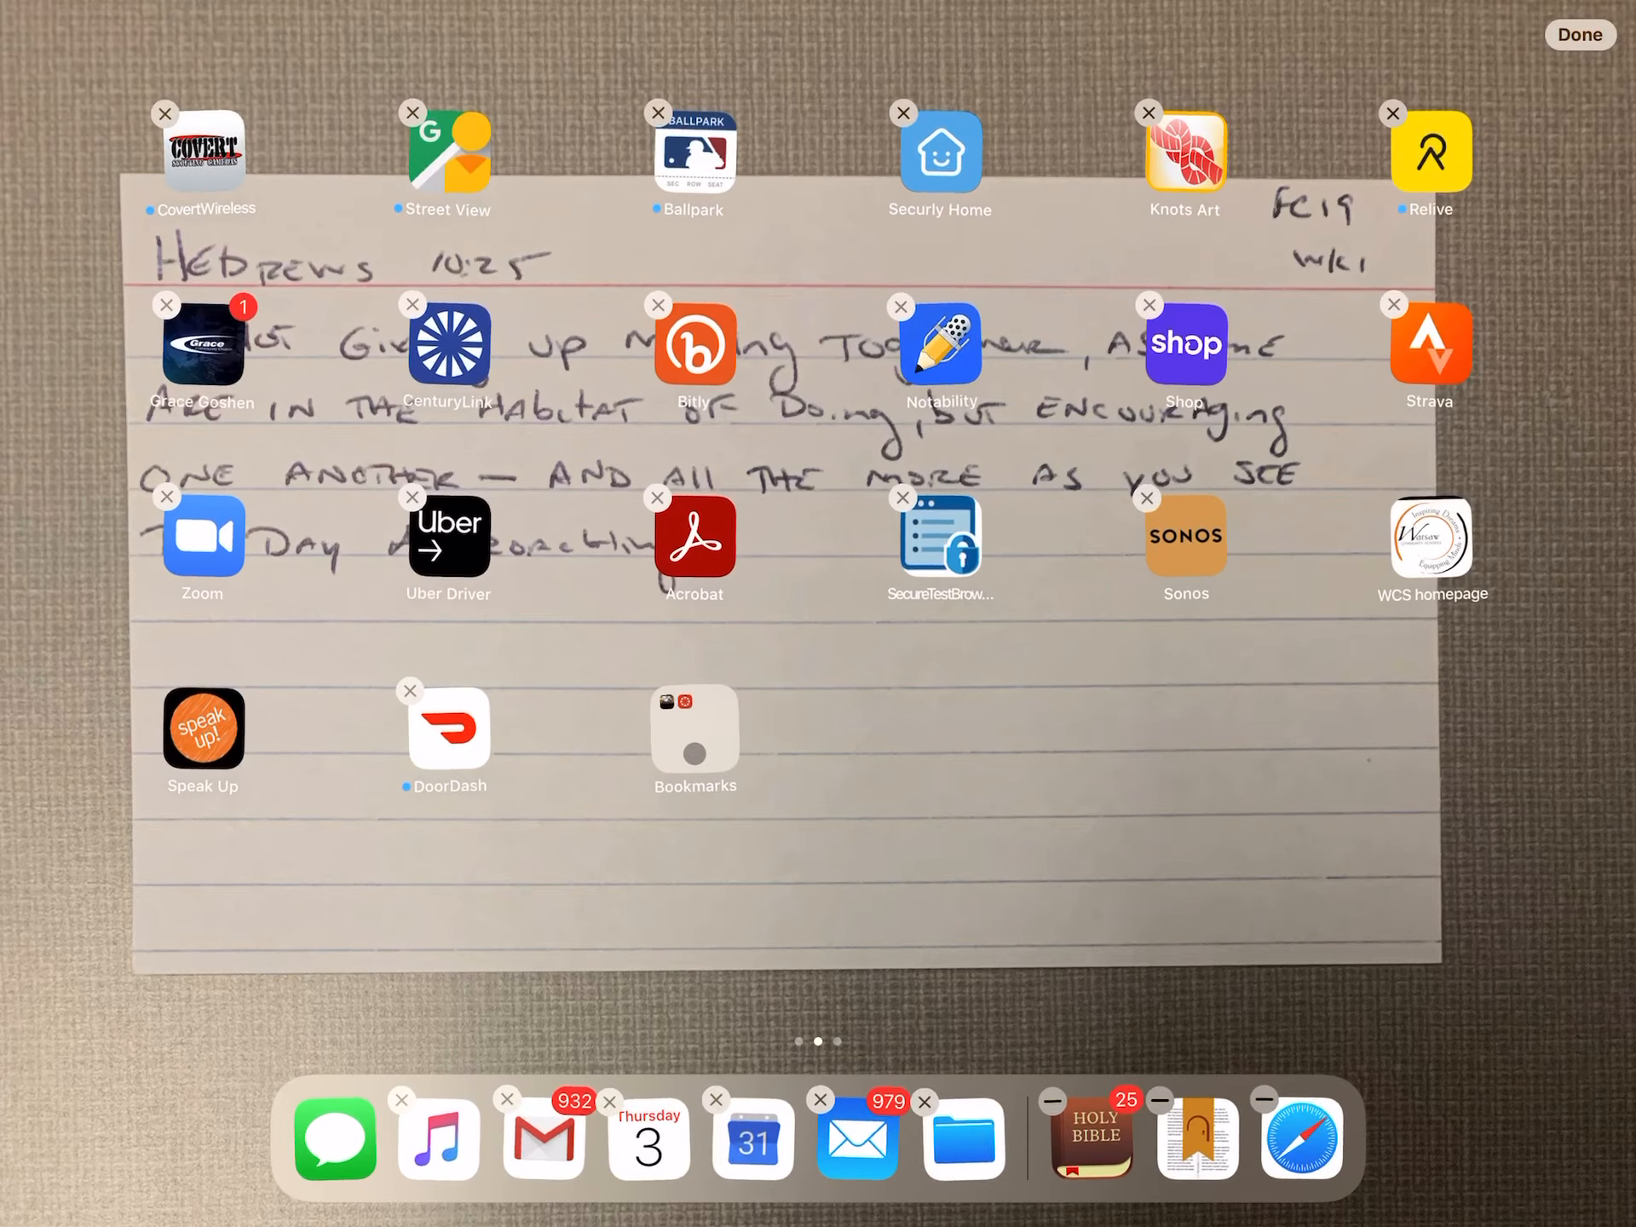
# Move the Bookmarks folder to the first home screen page and launch Log In to Canvas from it.
pyautogui.moveTo(695, 731); pyautogui.dragTo(128, 917)
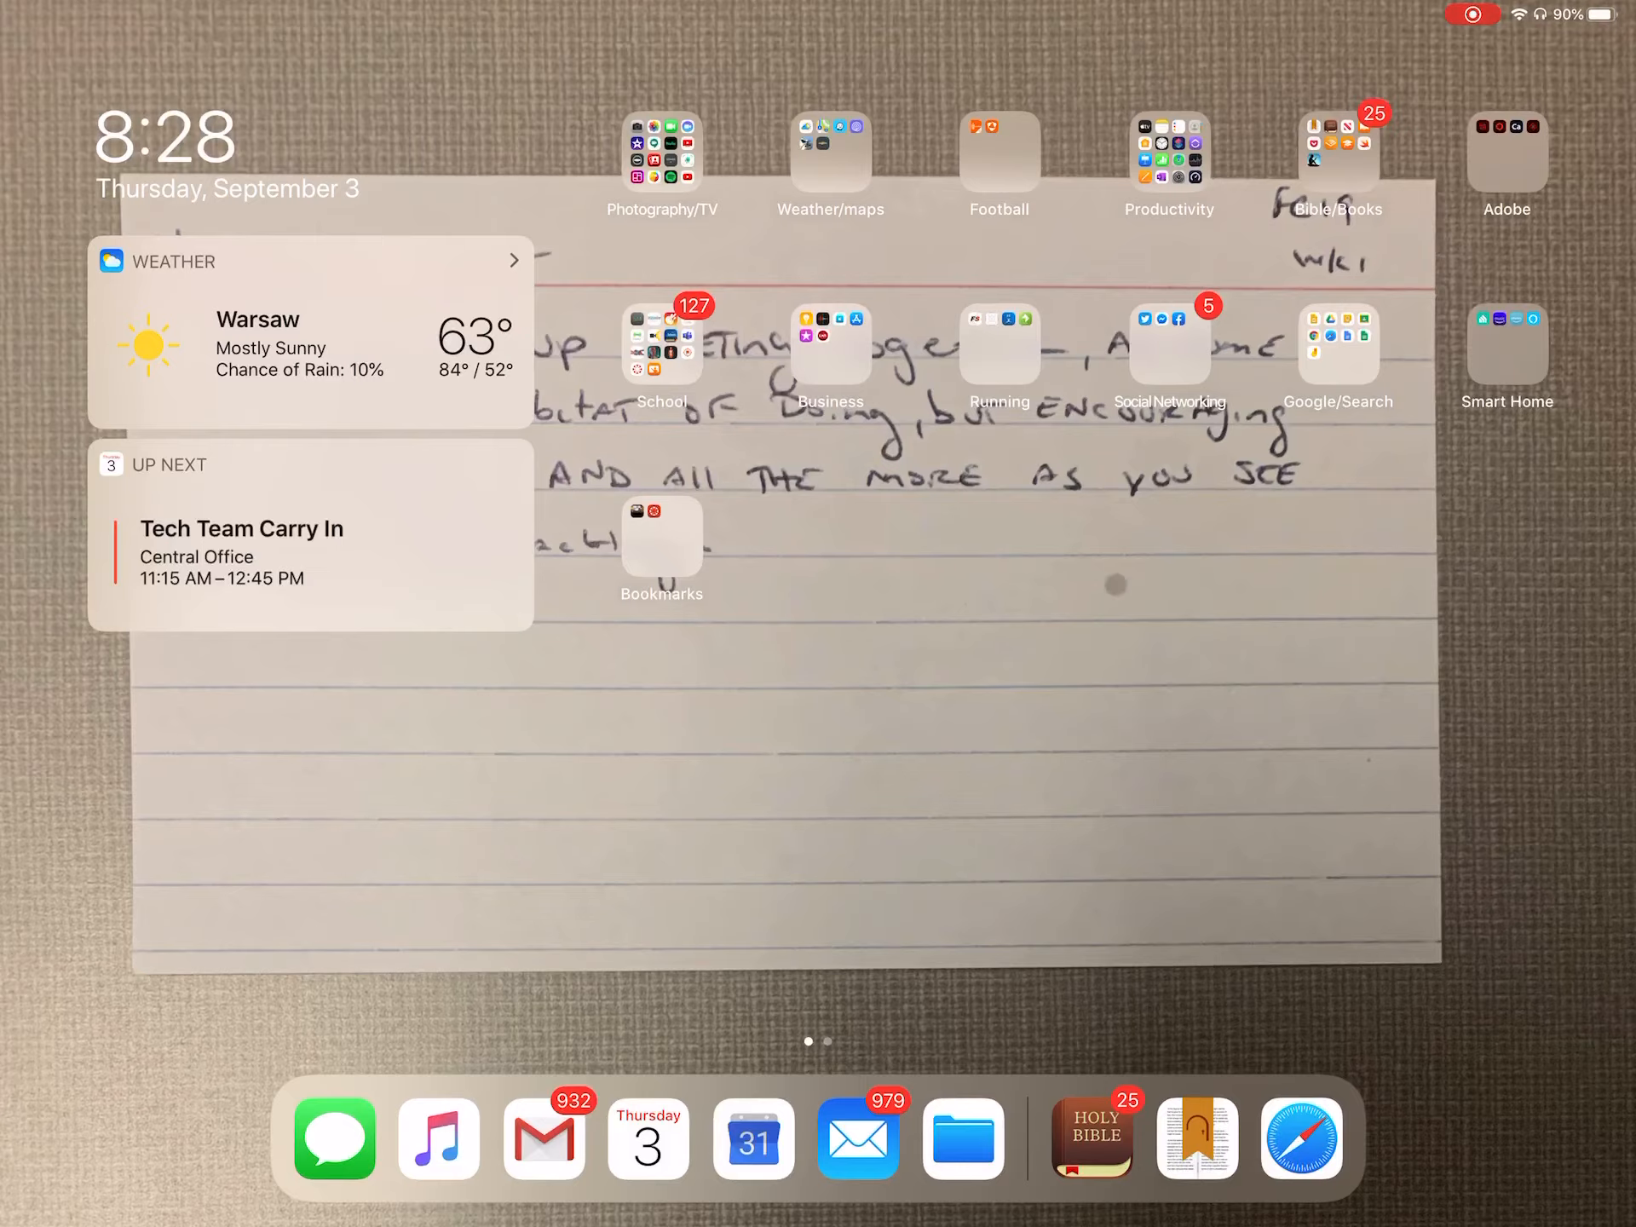
pyautogui.click(661, 542)
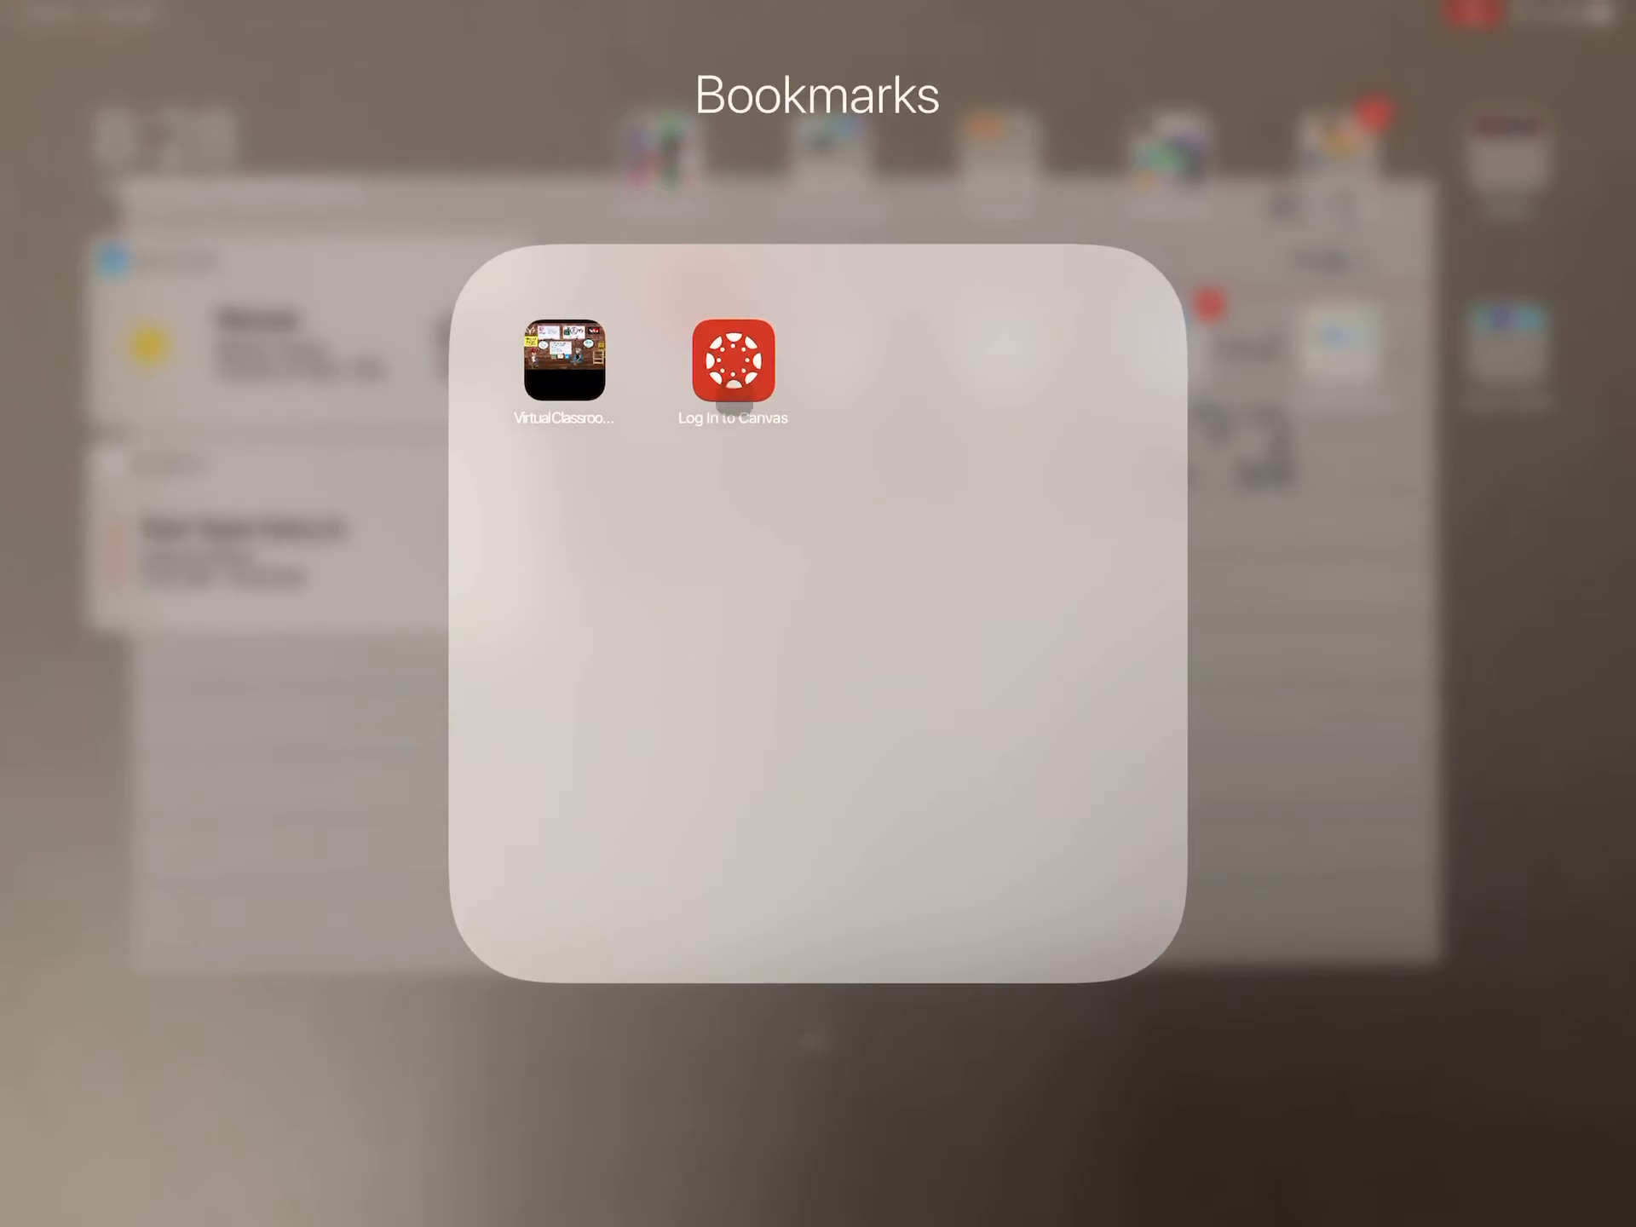
pyautogui.click(733, 372)
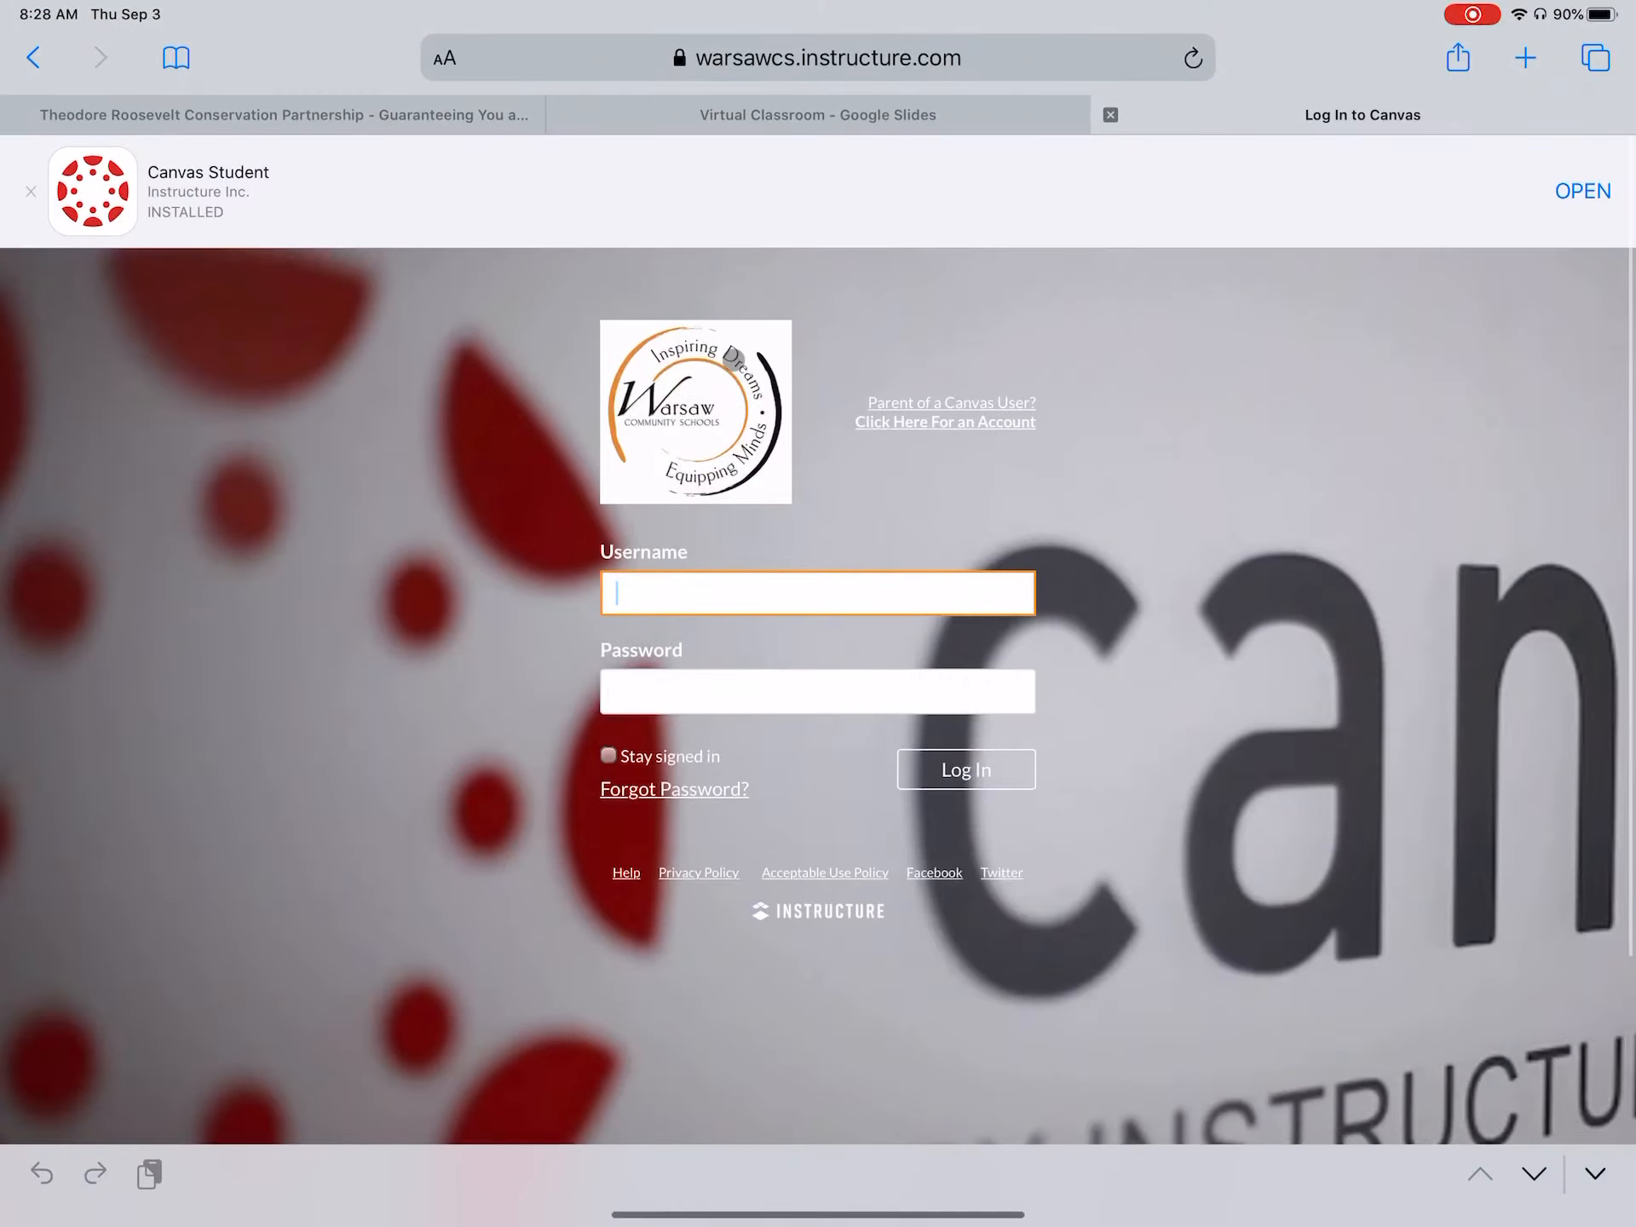